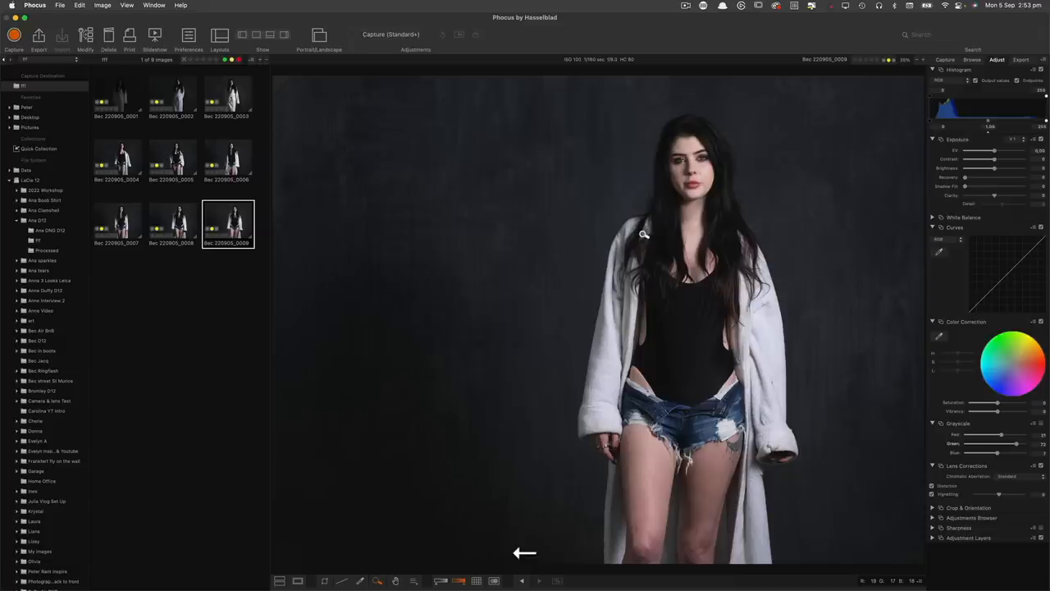
# Review earlier captures such as frame 0008 from the thumbnail browser.
pyautogui.click(172, 222)
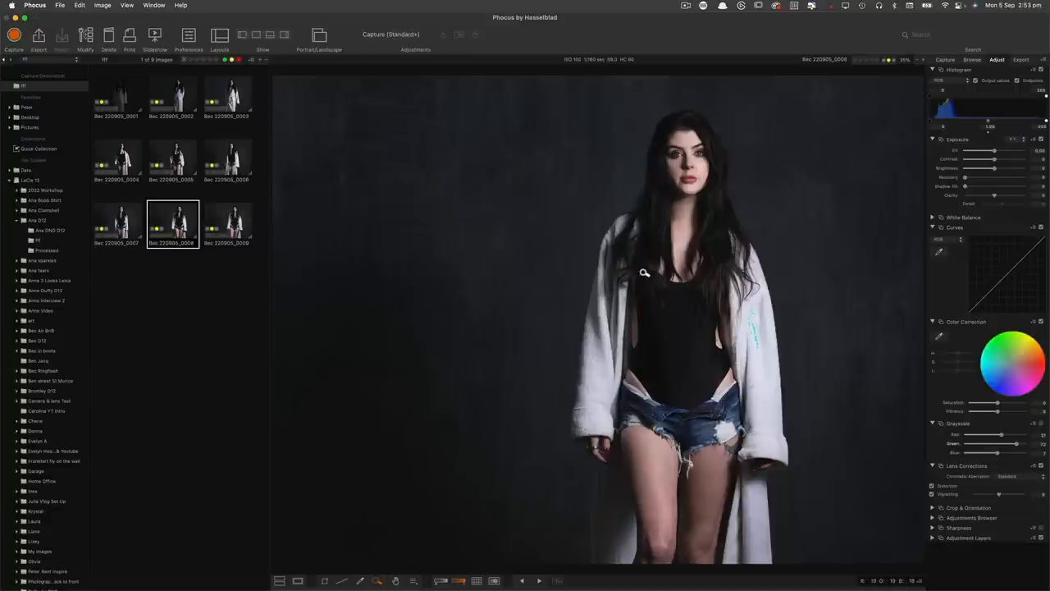
pyautogui.click(228, 225)
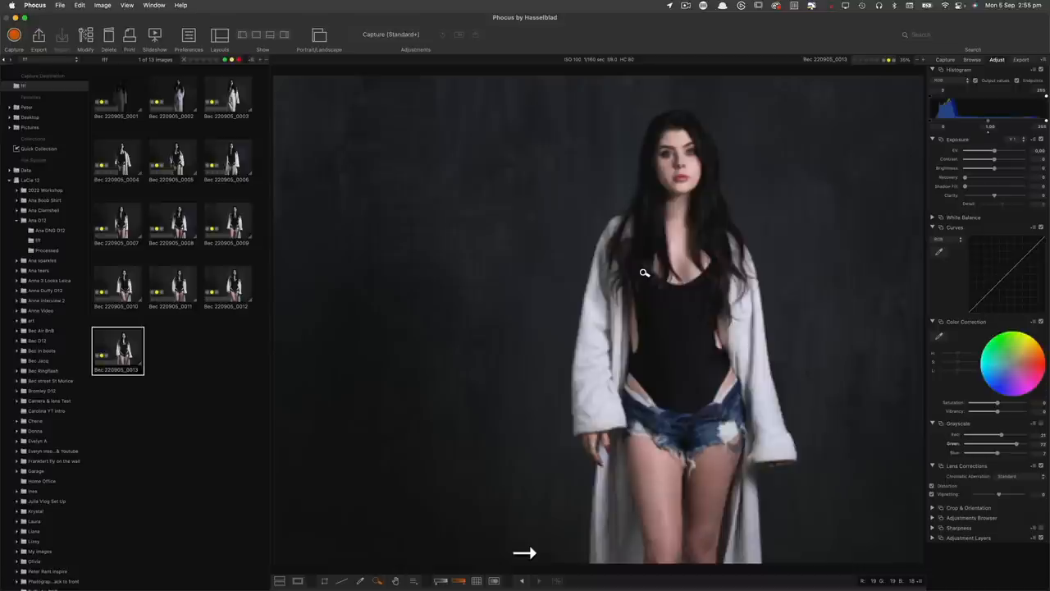
# Step back through frames 0012 and 0011 while new captures keep arriving.
pyautogui.click(227, 287)
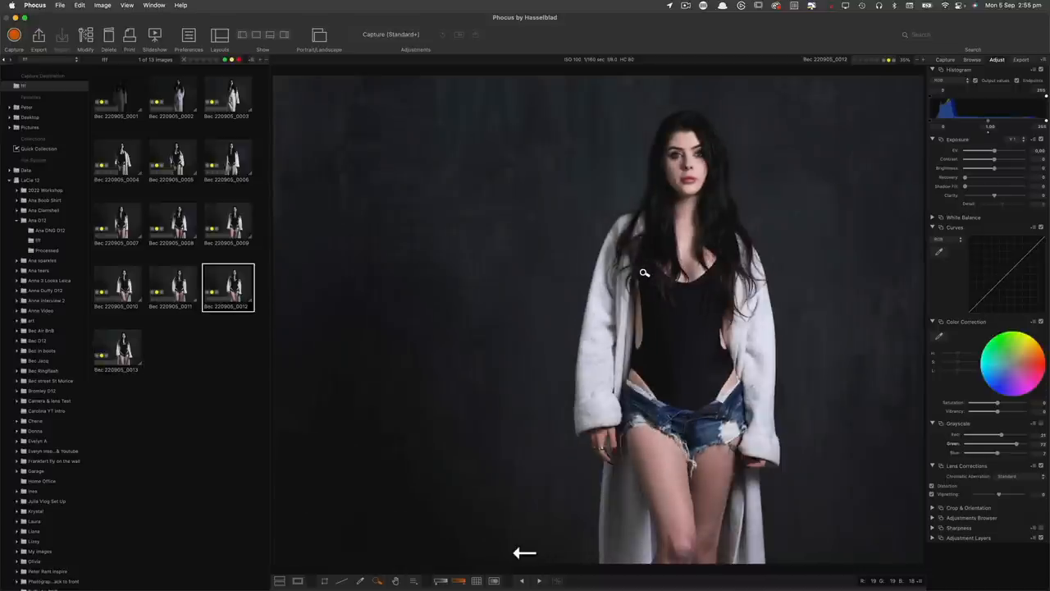
pyautogui.click(173, 287)
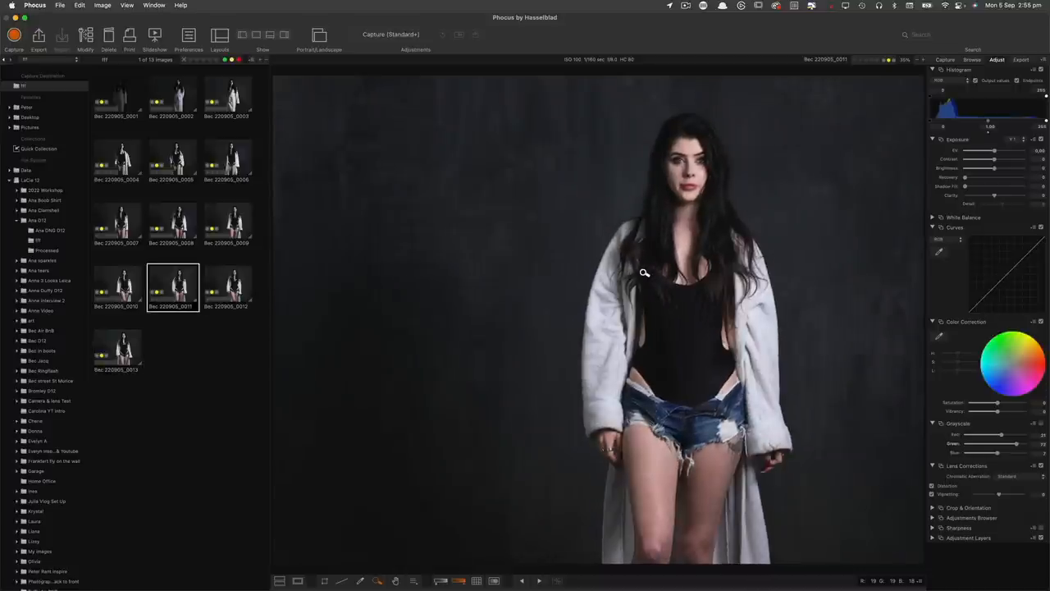
pyautogui.click(116, 350)
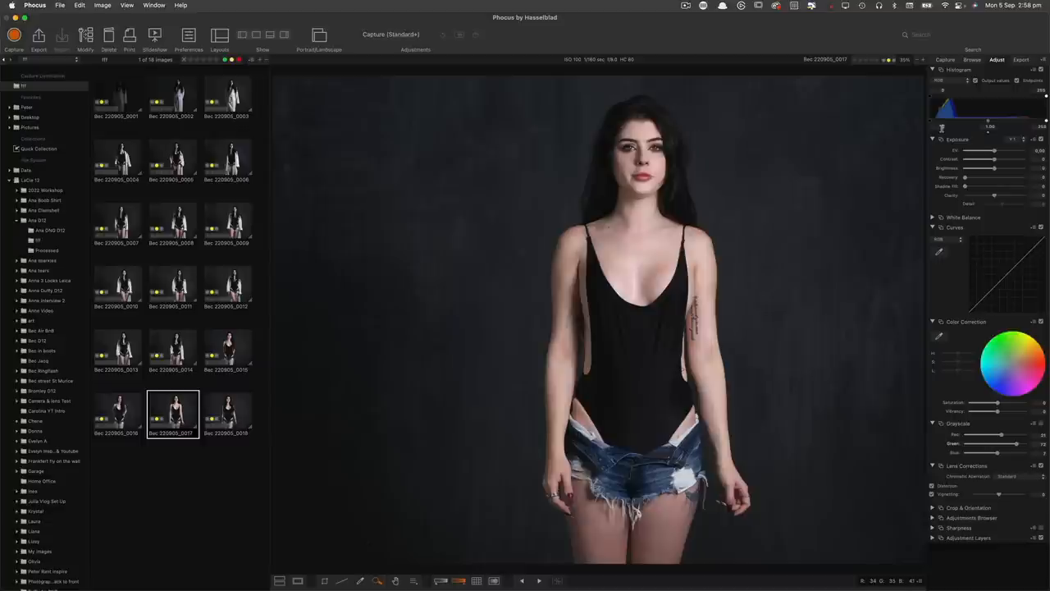
# Raise the exposure of frame 0017, then fine-tune the slider slightly back.
pyautogui.moveTo(989, 151); pyautogui.dragTo(1001, 151)
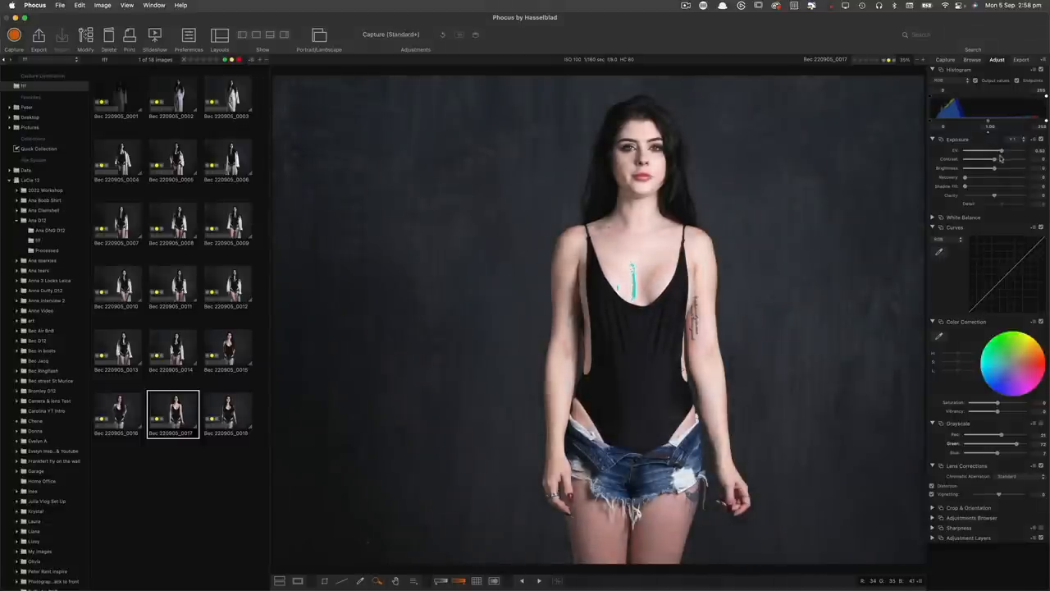
pyautogui.moveTo(1001, 158); pyautogui.dragTo(997, 158)
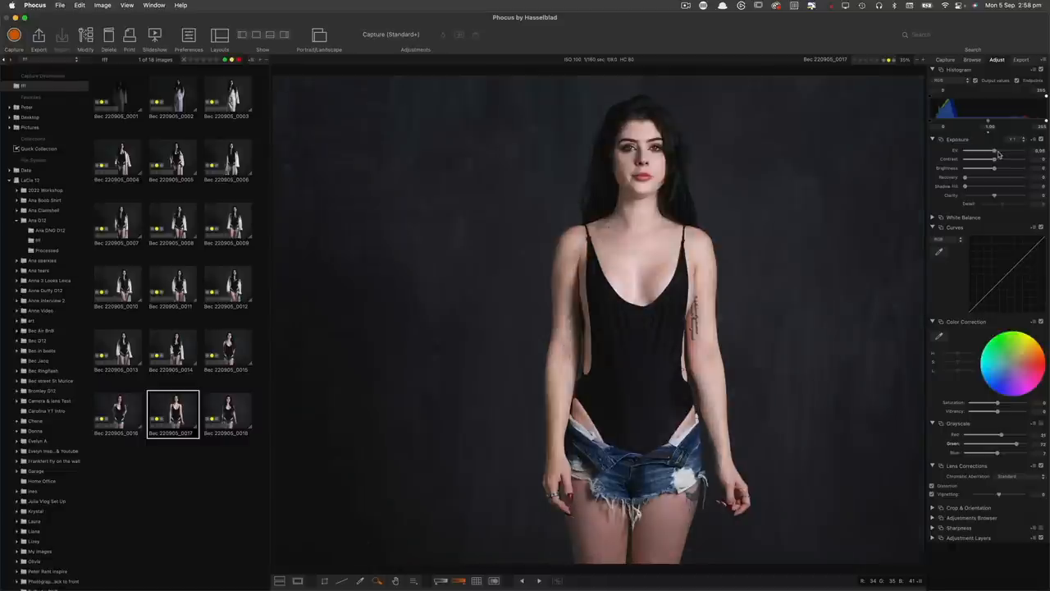
pyautogui.moveTo(997, 168)
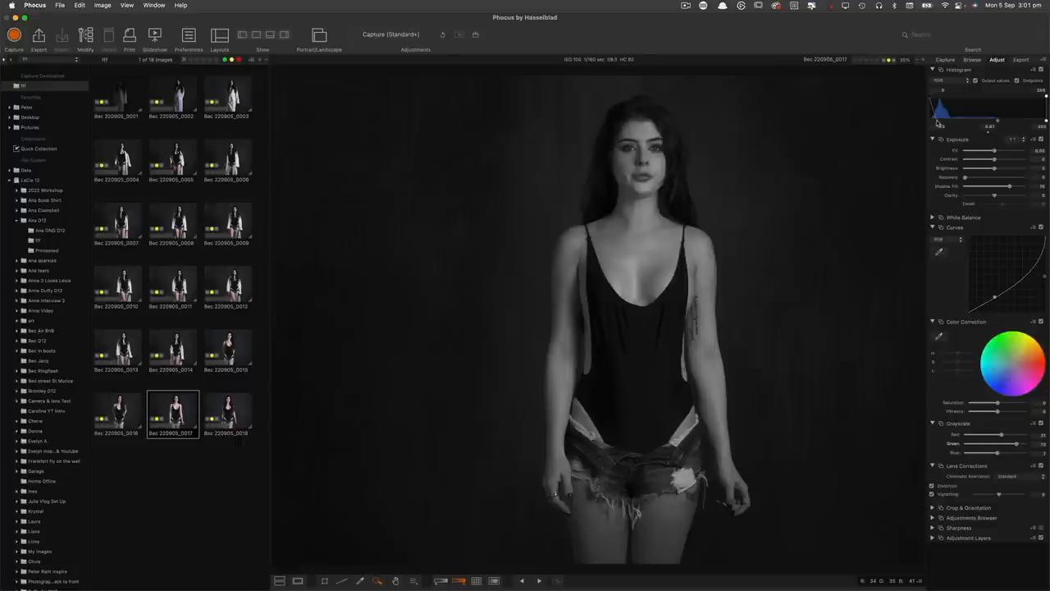
# Select a thumbnail to review an incoming black-and-white capture.
pyautogui.click(172, 478)
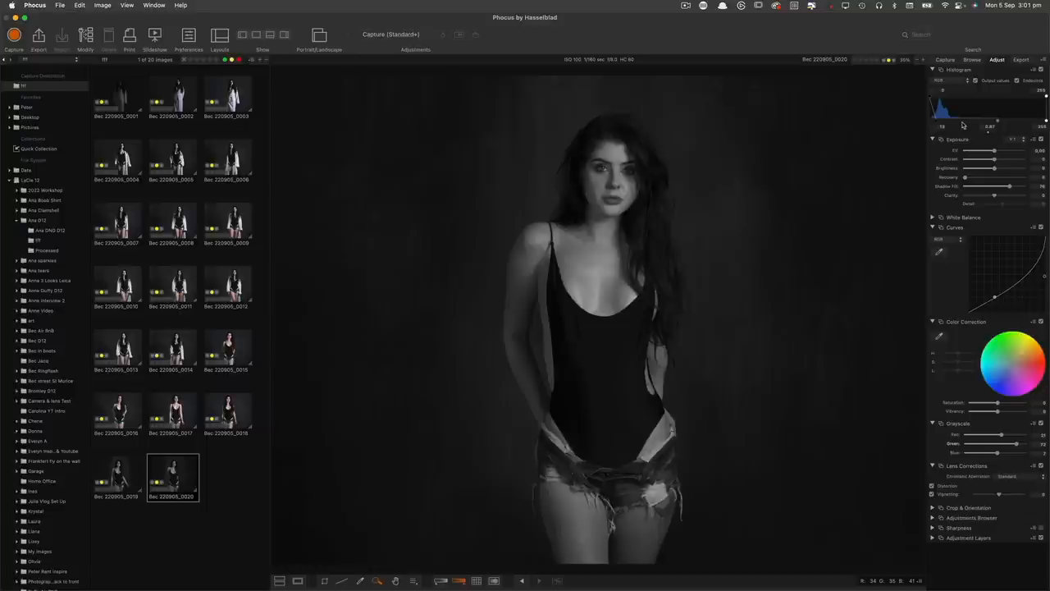
pyautogui.moveTo(942, 118)
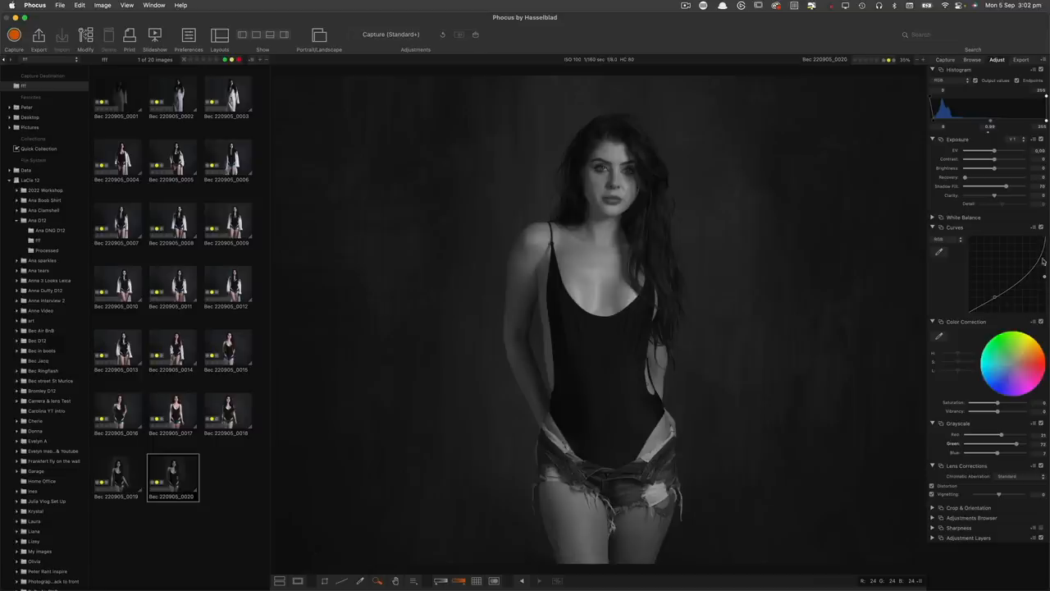
pyautogui.moveTo(556, 321)
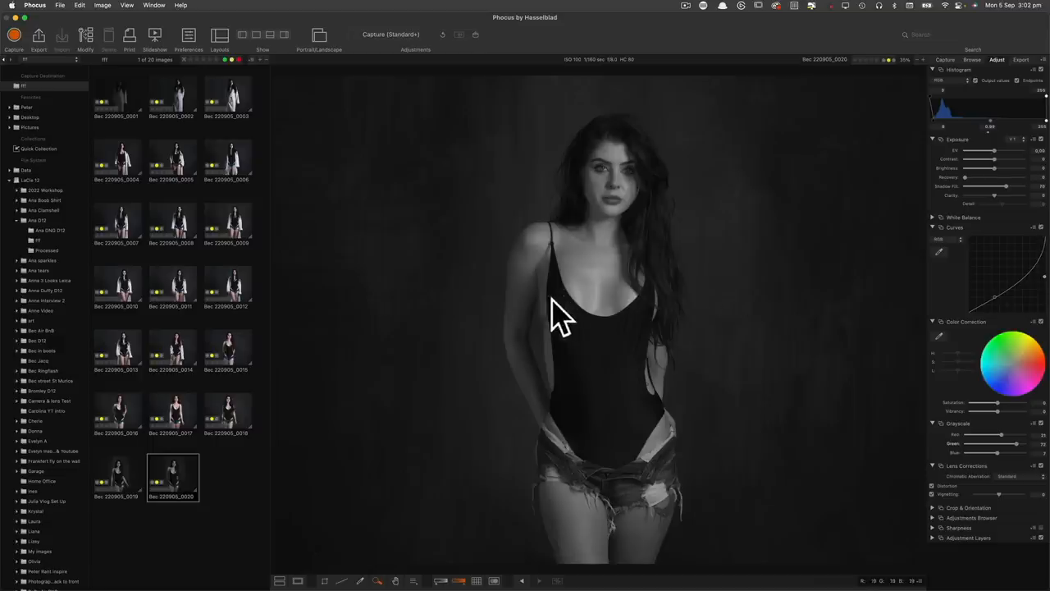
pyautogui.moveTo(607, 294)
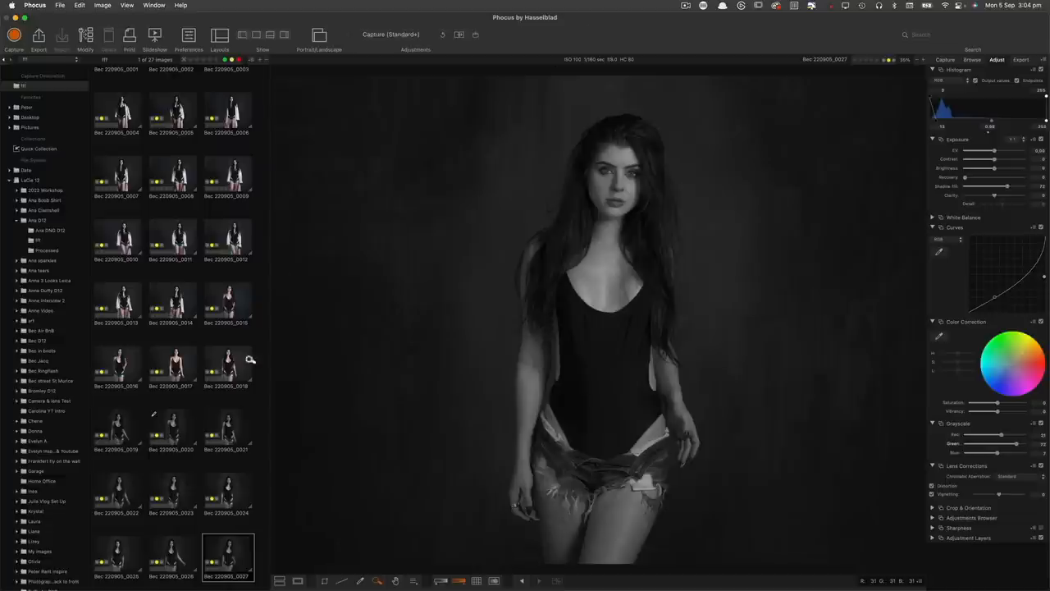
# Select a thumbnail as new grayscale captures fill the browser.
pyautogui.click(172, 550)
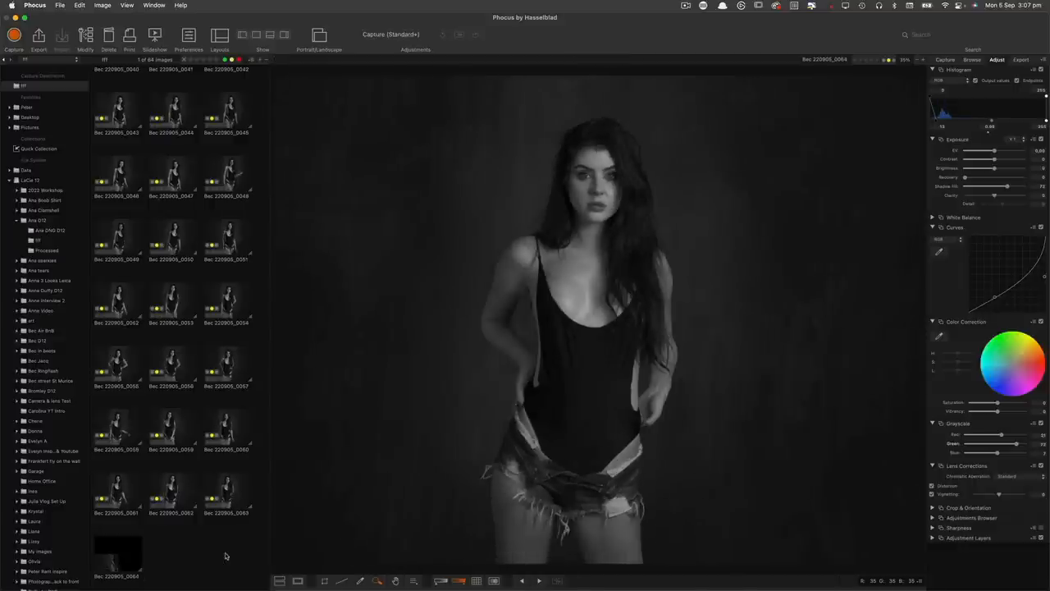
# Compare the latest shots by viewing frames 0073, 0071 and 0075.
pyautogui.click(228, 431)
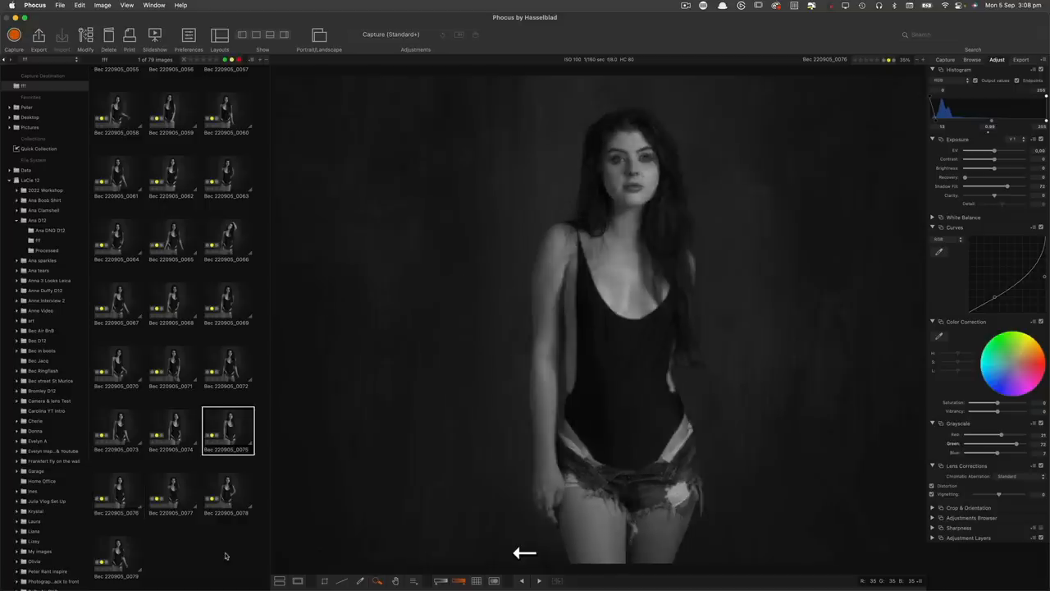
pyautogui.click(119, 431)
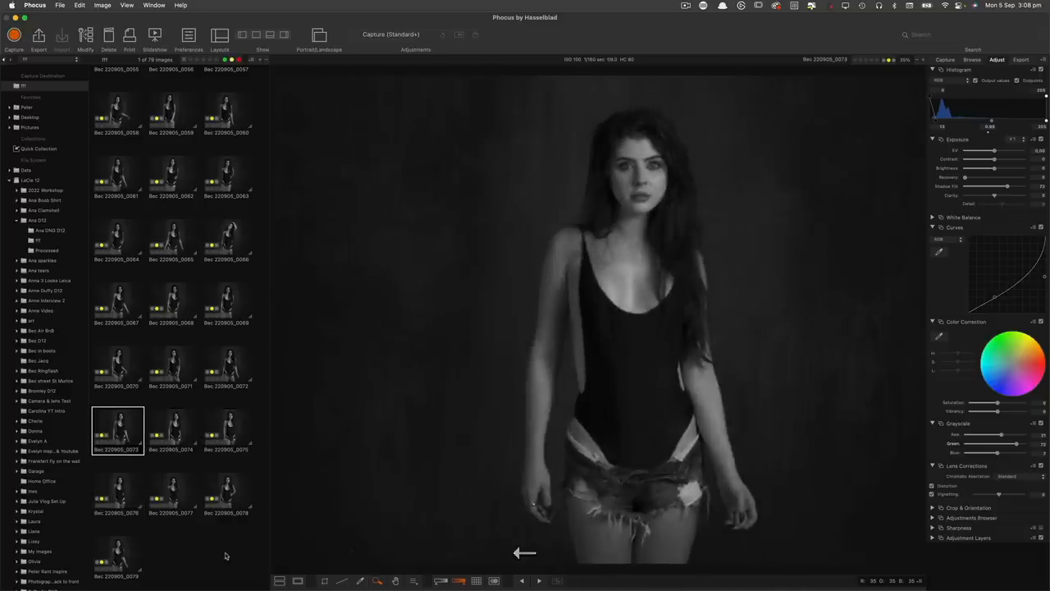
pyautogui.click(170, 369)
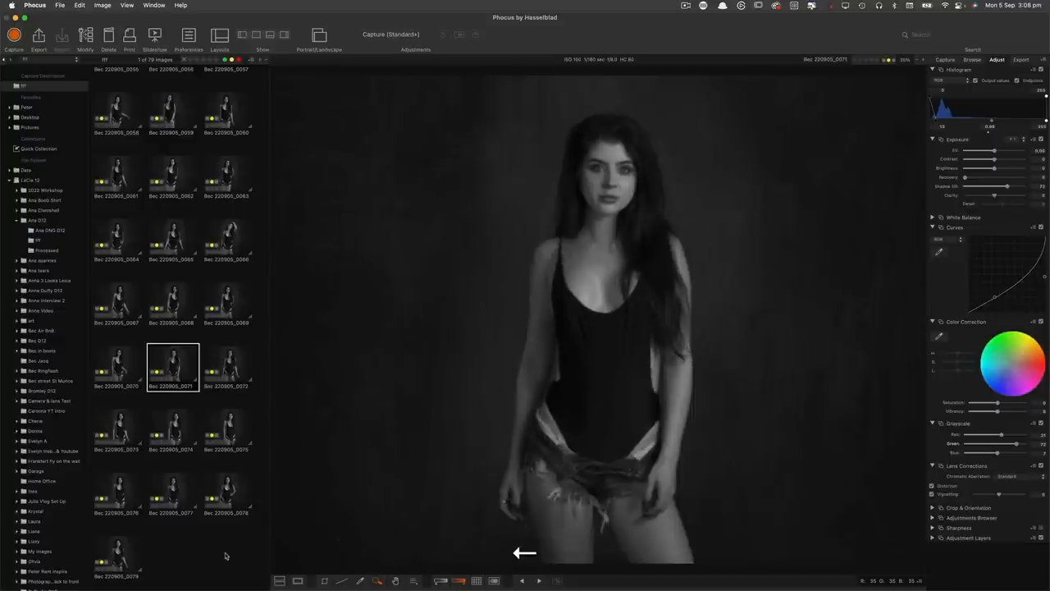
pyautogui.click(228, 431)
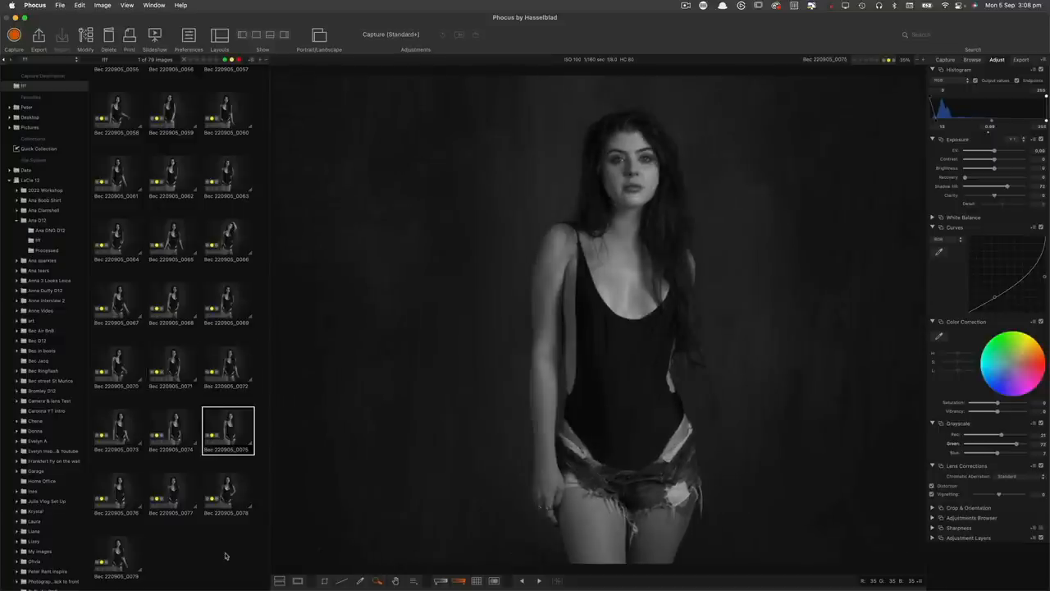